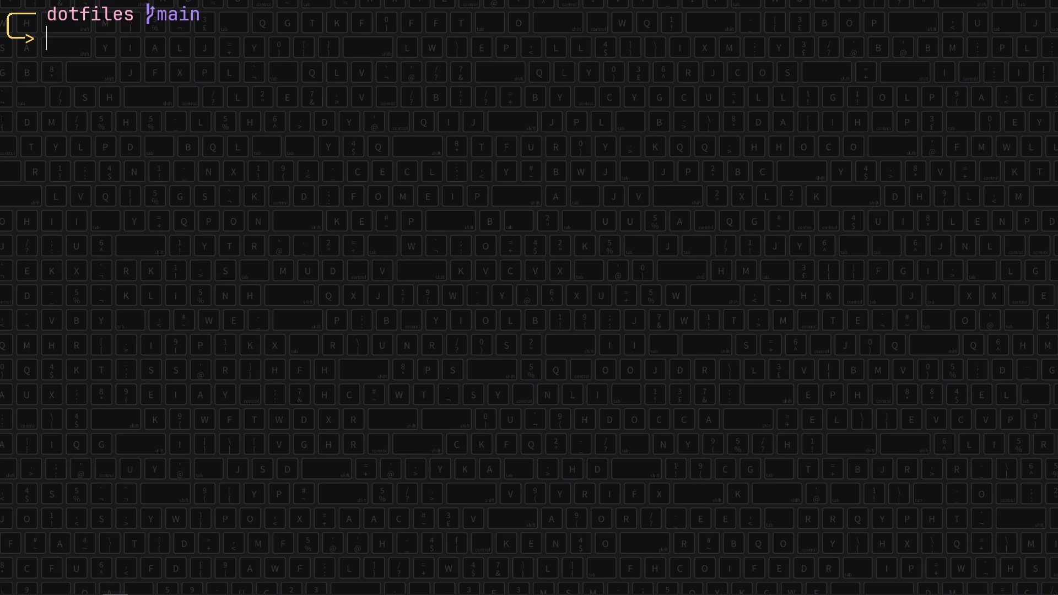
Type touch /mnt/c/Programming/registers/reg_bleh.txt at the fish prompt.
{"action": "type", "text": "t"}
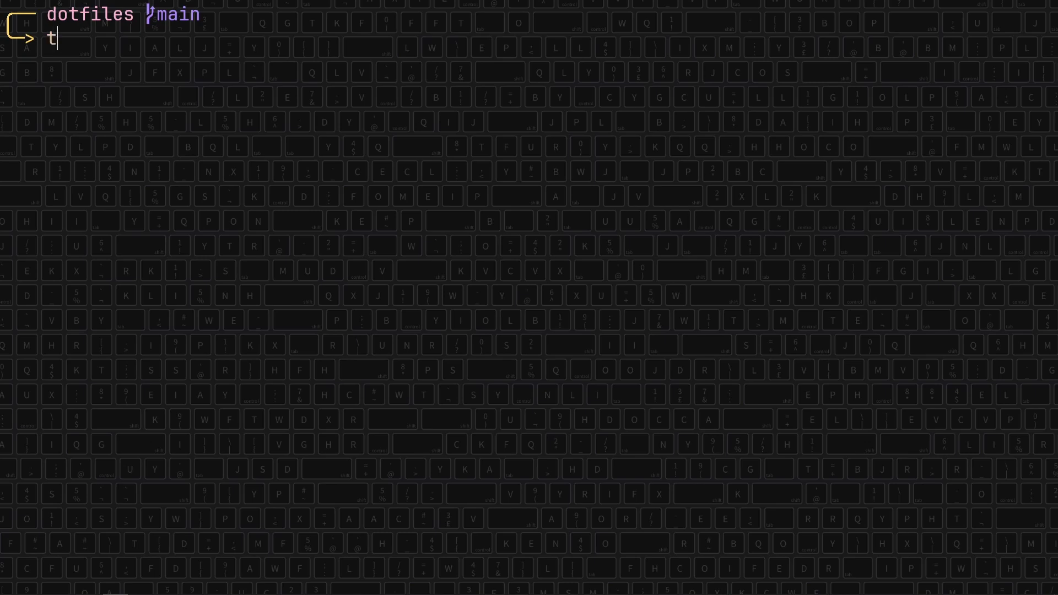
{"action": "type", "text": "ouch /nt"}
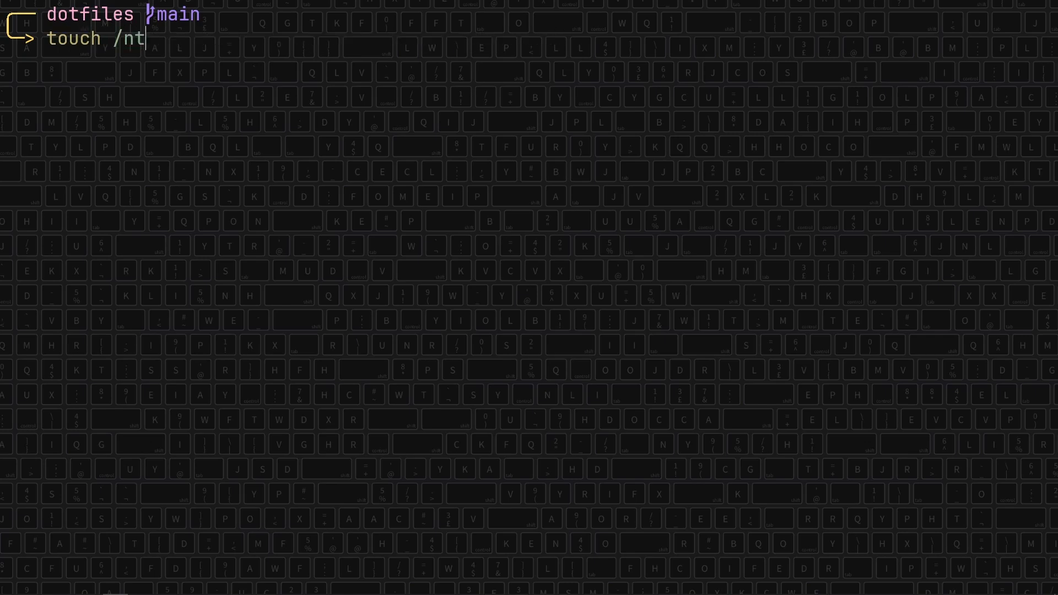
{"action": "type", "text": "mnt/c/Programming/registers/reg_bleh.txt"}
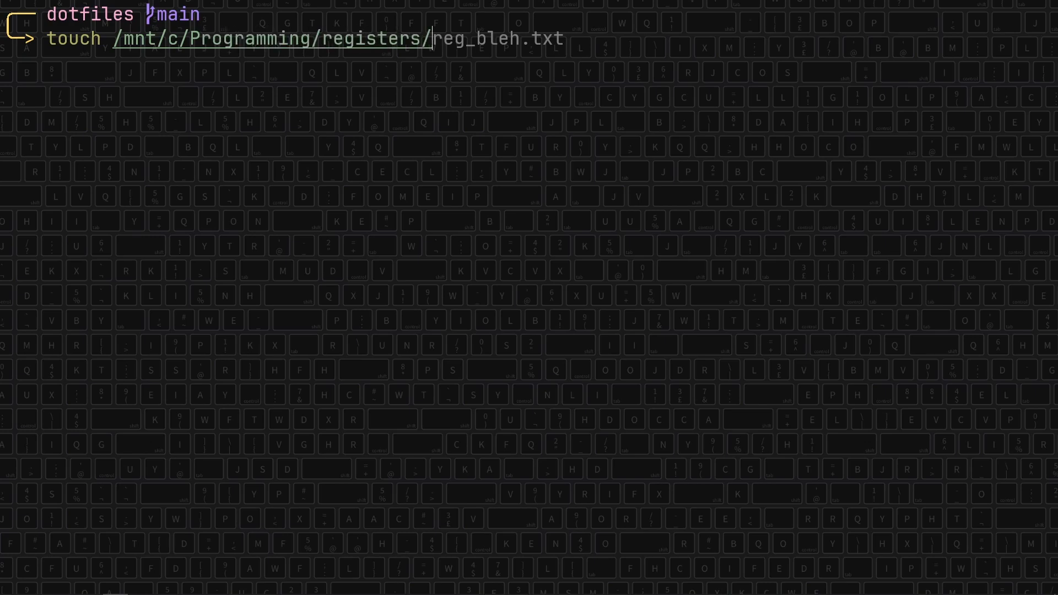
{"action": "type", "text": "asdf"}
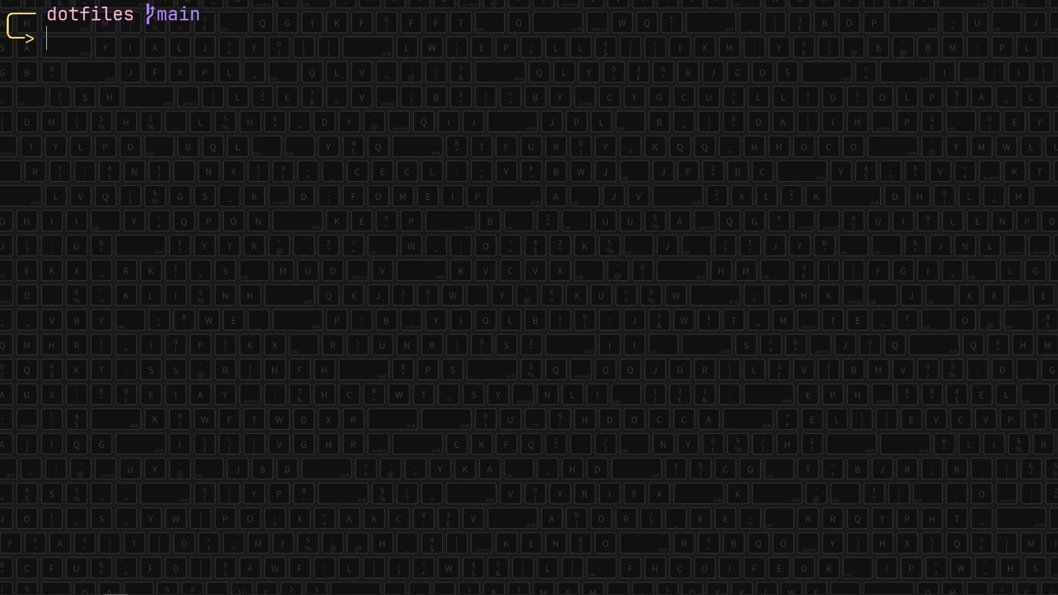
Run pick . in dotfiles, then run pick again to browse into fish/fun.
{"action": "type", "text": "pick ."}
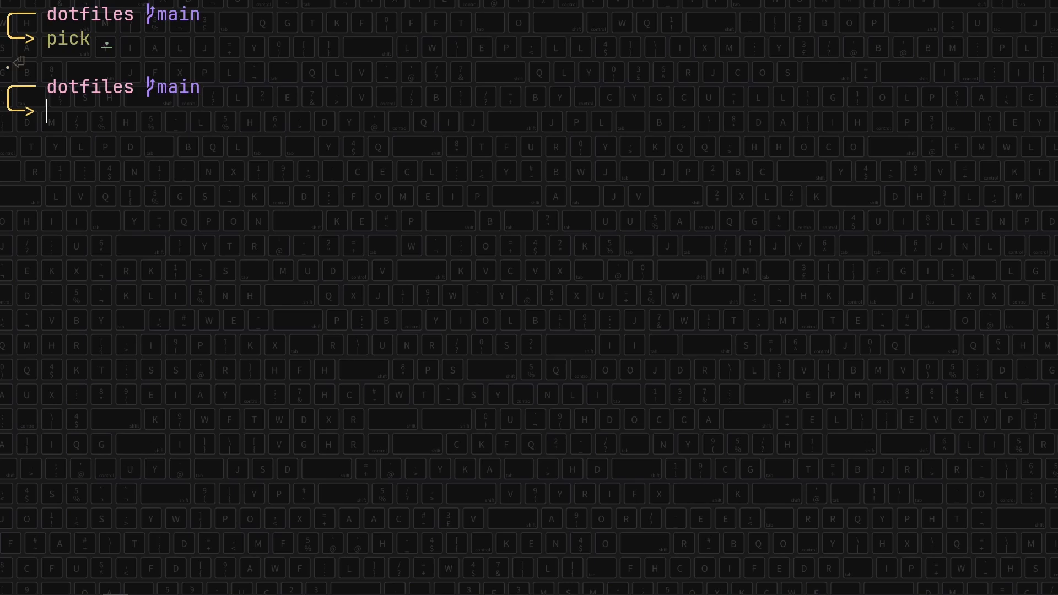
{"action": "type", "text": "pick"}
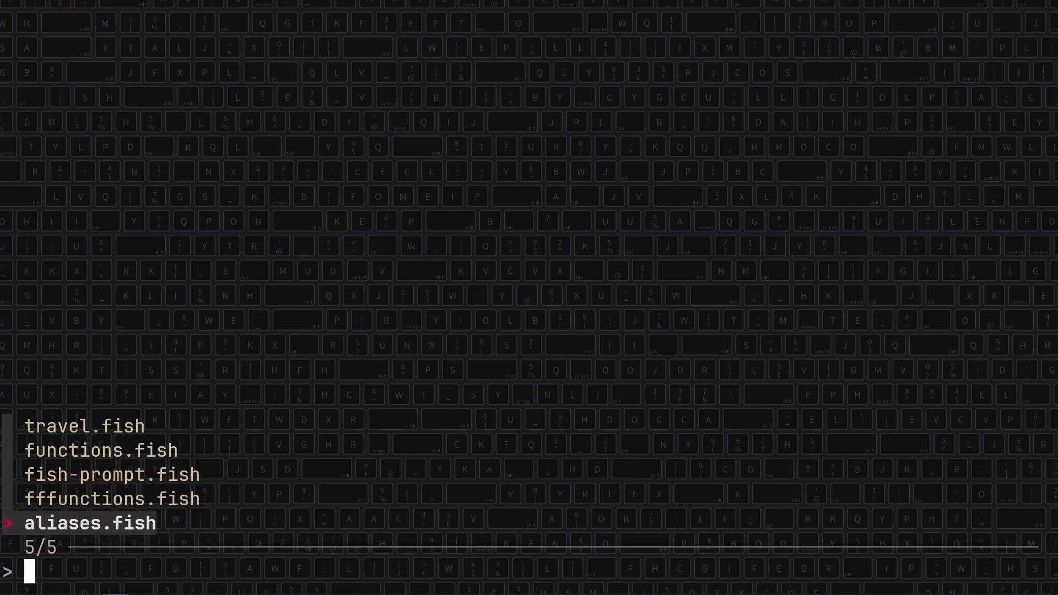
Filter pick to fish-prompt.fish, then return only the fun folder path.
{"action": "type", "text": "fi"}
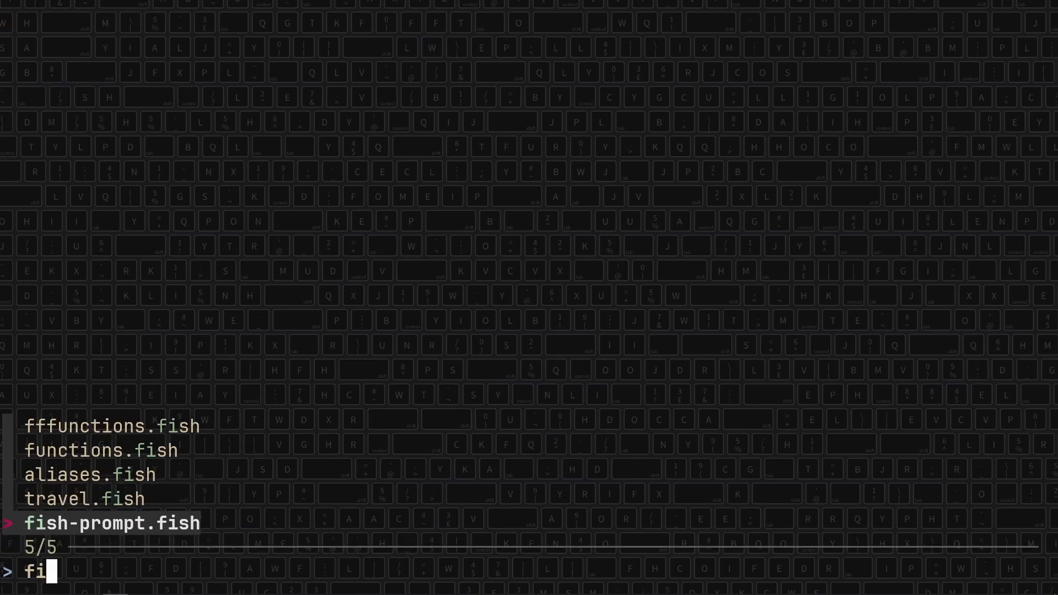
{"action": "key", "text": "enter"}
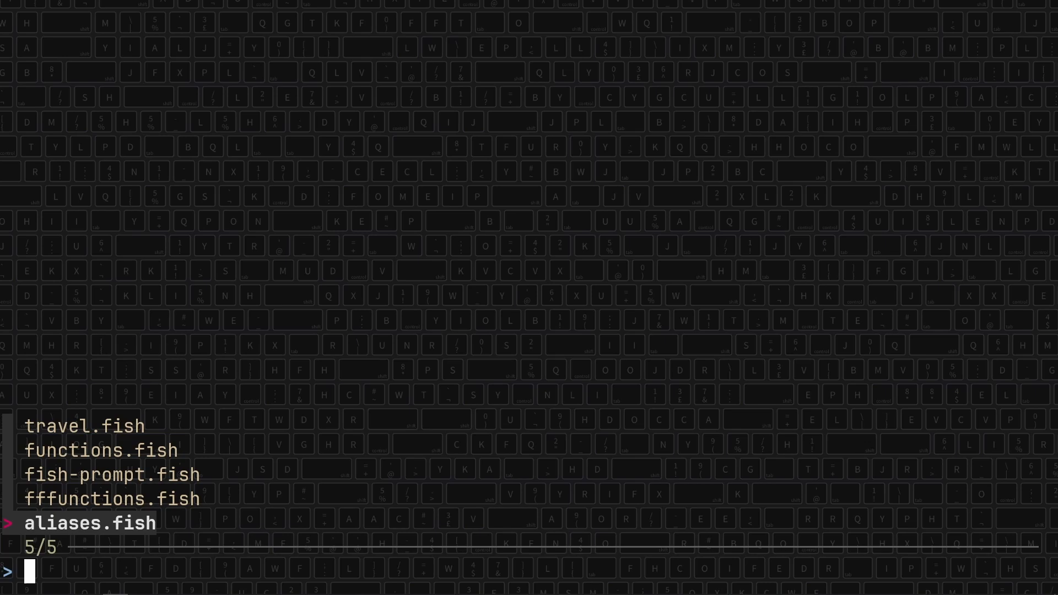
{"action": "key", "text": "enter"}
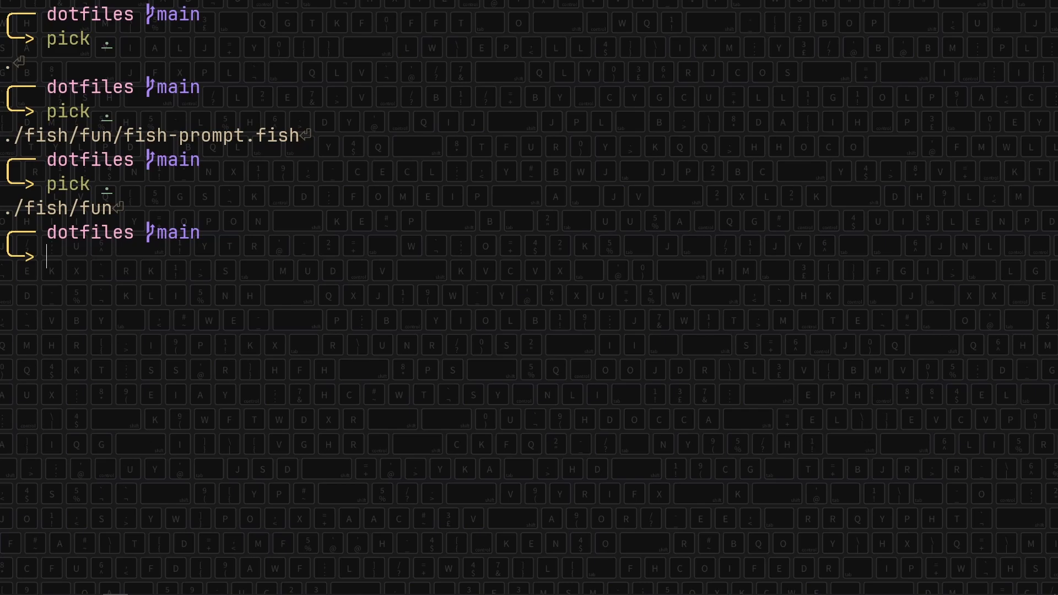
{"action": "type", "text": "/mnt/c/Users/axlefublr/Documents/AutoHotkey/Lib/Tools/CleanInputBox.ahk"}
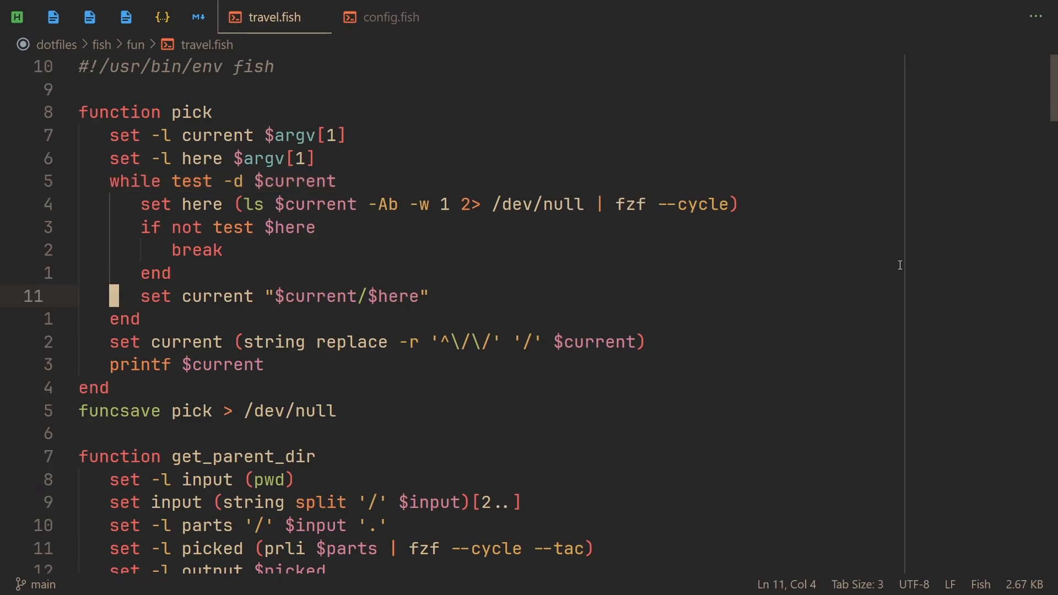
Select pick's fzf line in travel.fish and search for fz.
{"action": "key", "text": "V"}
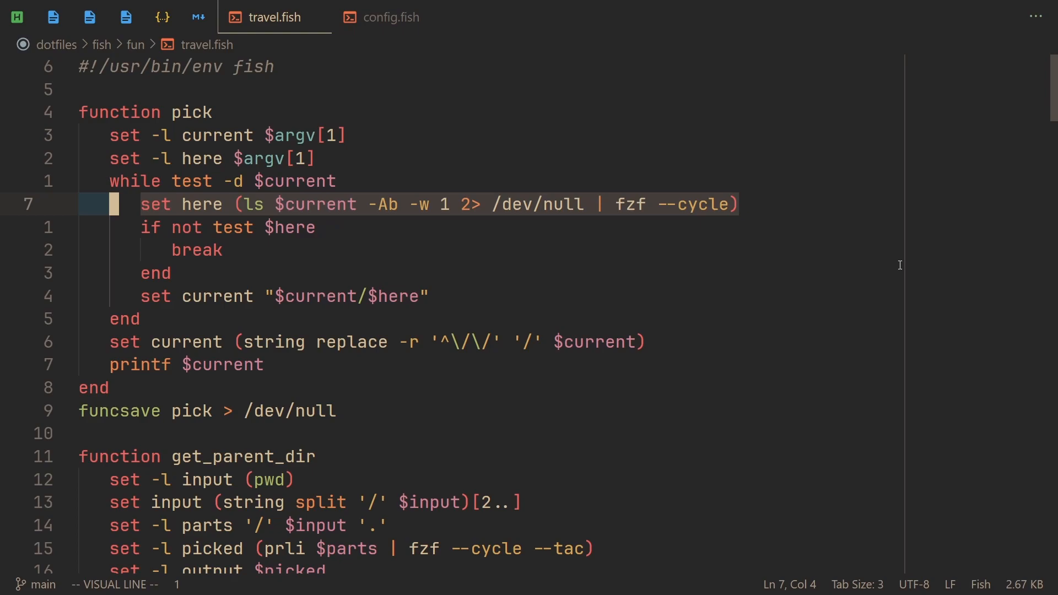
{"action": "type", "text": "fz"}
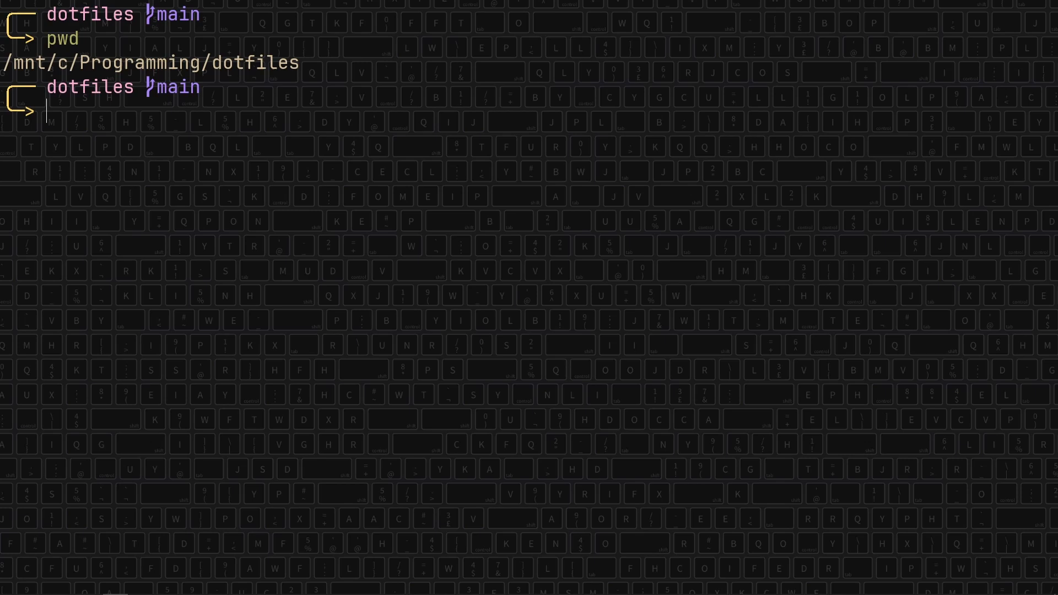
Run get_parent_dir and move down through /, mnt, c, Programming, dotfiles.
{"action": "type", "text": "get_parent_dir"}
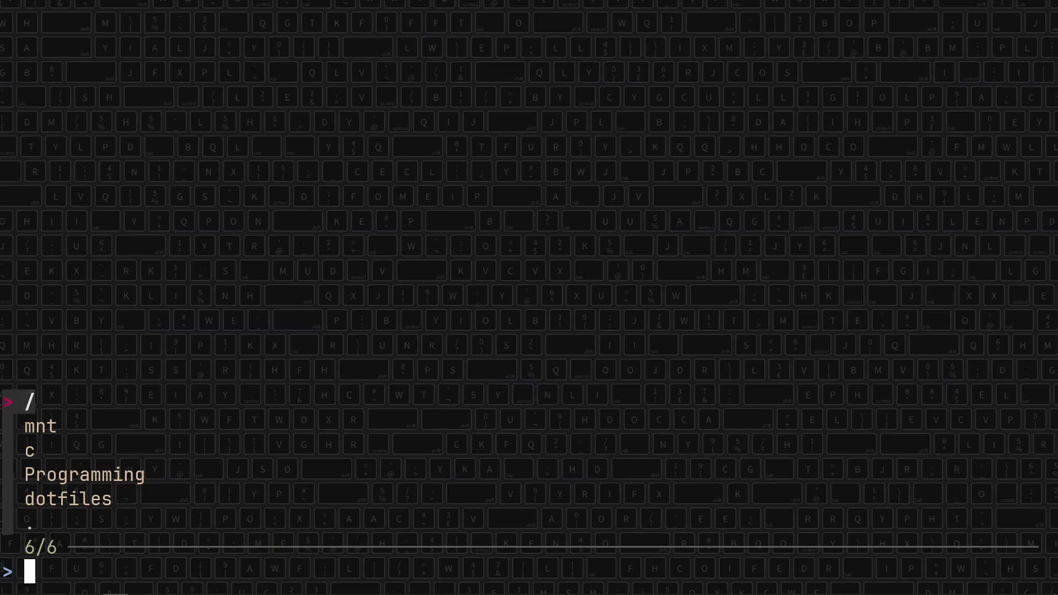
{"action": "key", "text": "Down"}
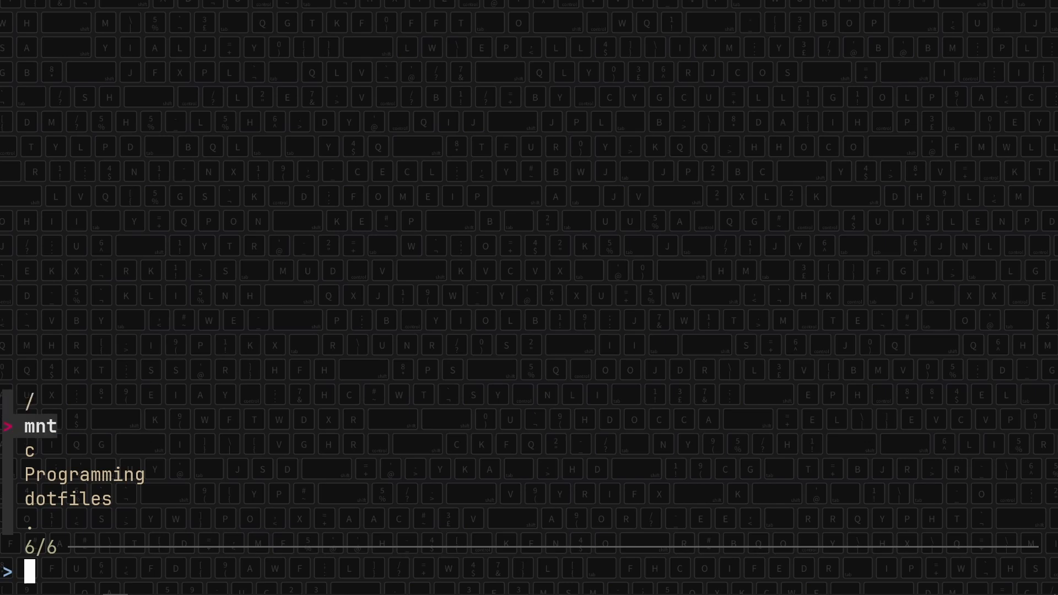
{"action": "key", "text": "down"}
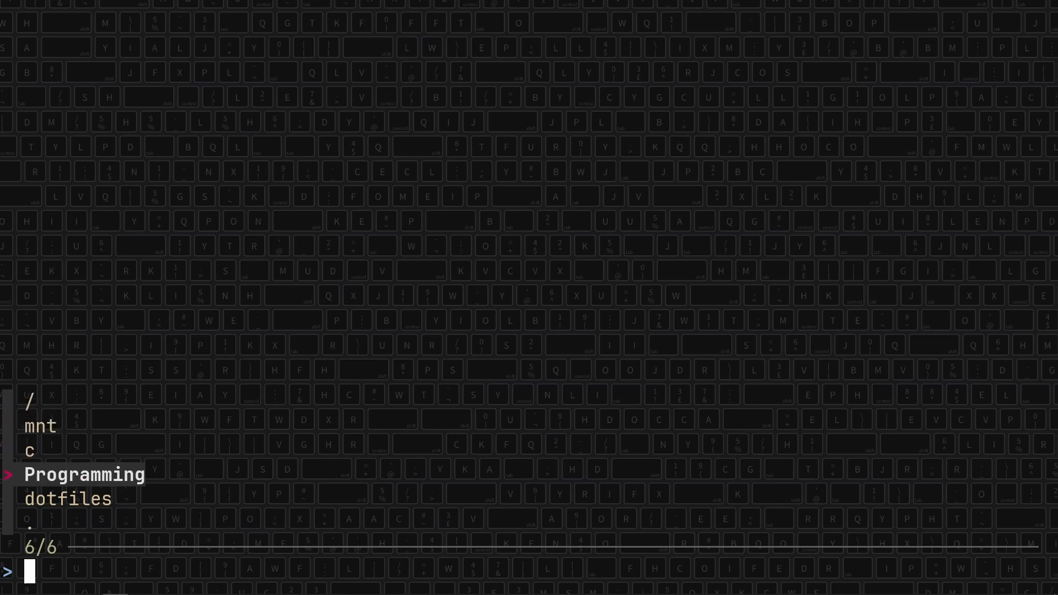
{"action": "key", "text": "Down"}
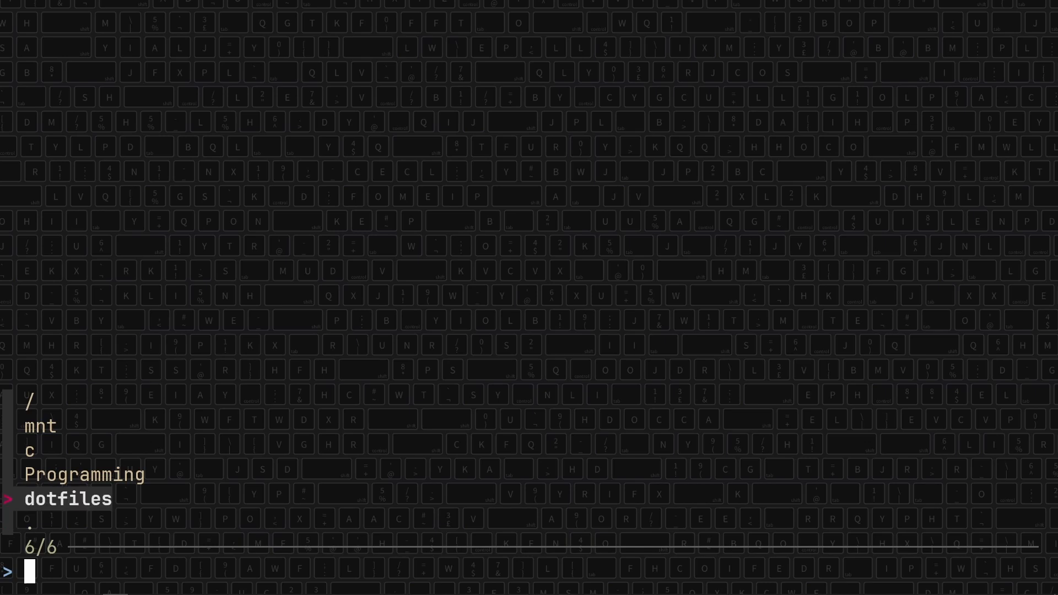
{"action": "key", "text": "Down"}
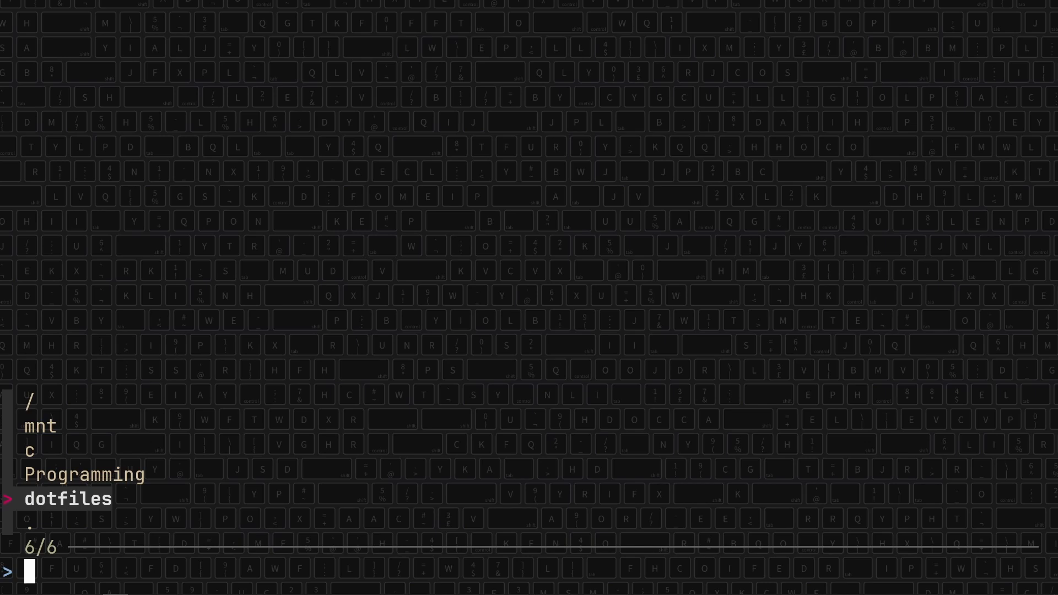
Rerun get_parent_dir from history to print /mnt/c/Programming and /.
{"action": "key", "text": "Up"}
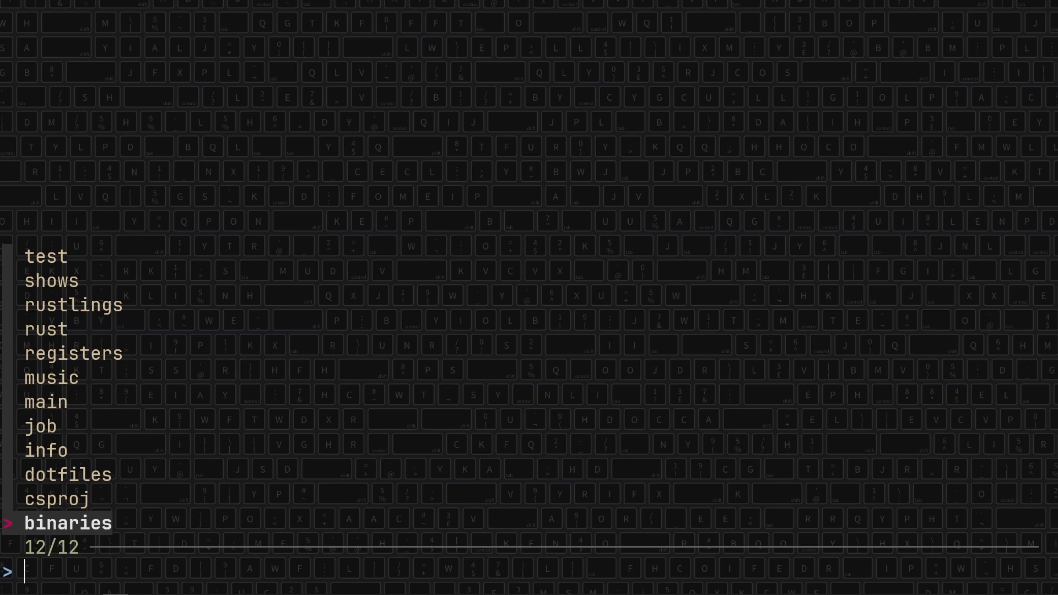
{"action": "type", "text": "in"}
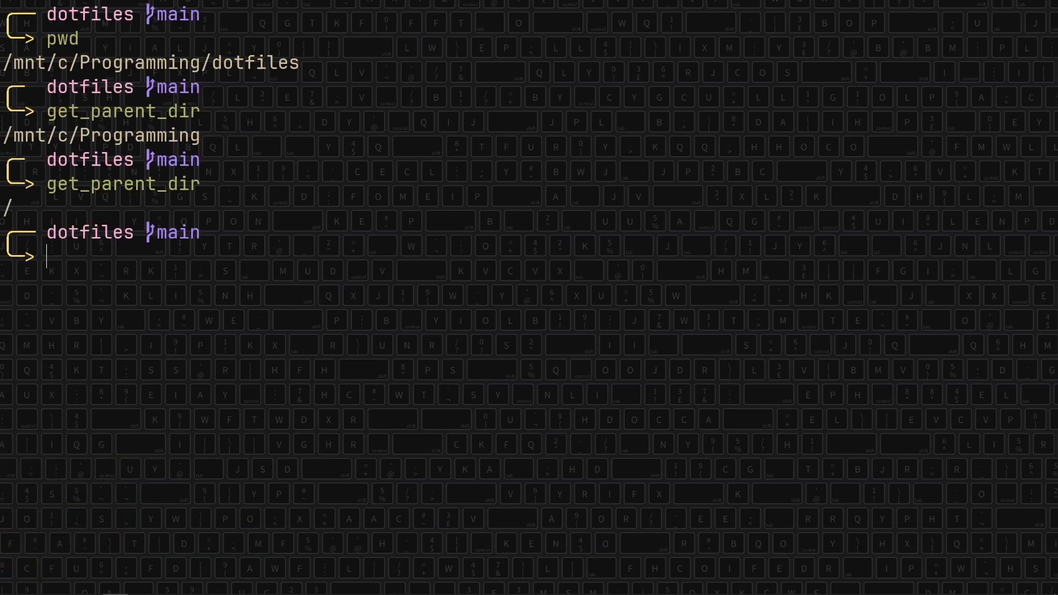
{"action": "type", "text": "/mnt/c/Programming/rust/learning/hello-world"}
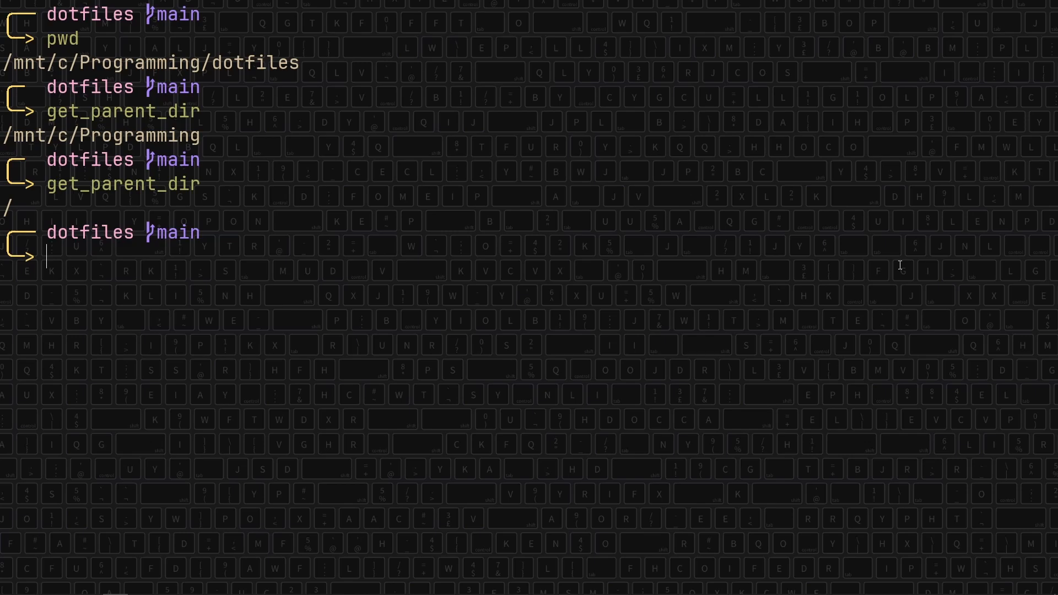
Enter fish/fun with ks, go back with cd -, then run cd ./fish/fun.
{"action": "type", "text": "ks"}
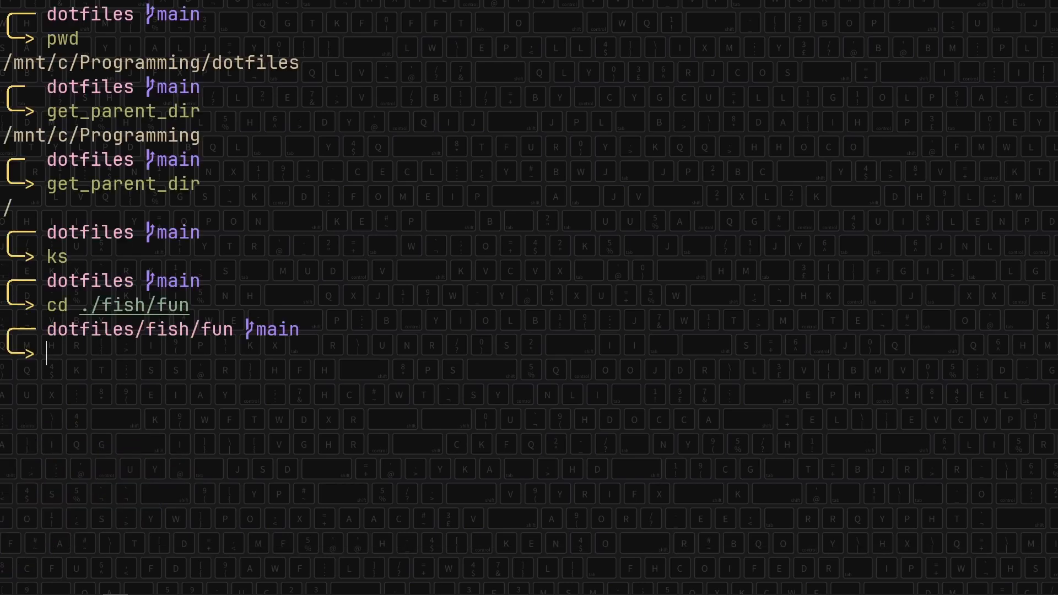
{"action": "mouse_move", "coordinate": [49, 312]}
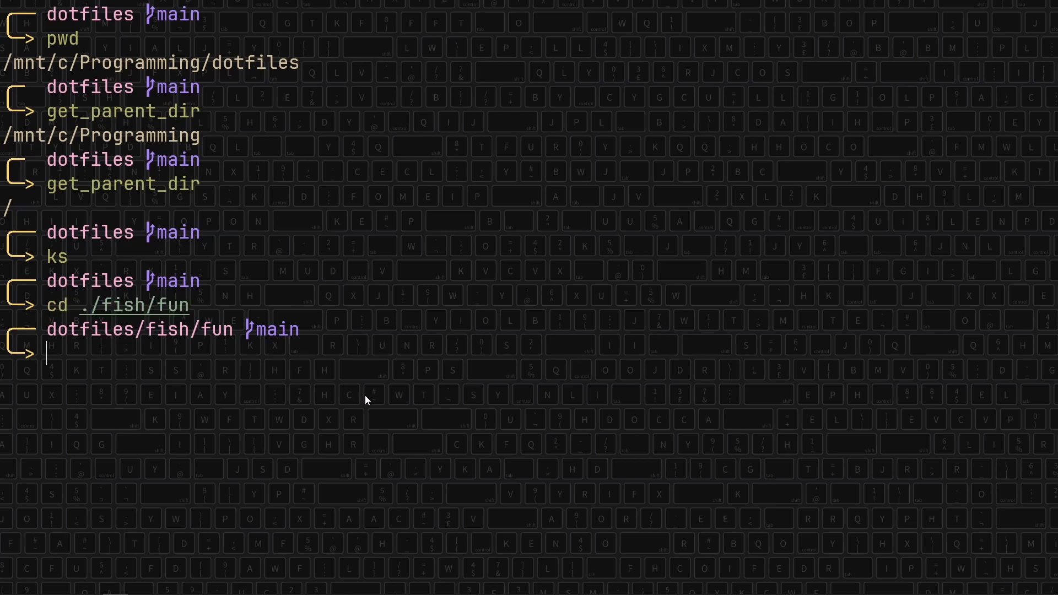
{"action": "type", "text": "cd -"}
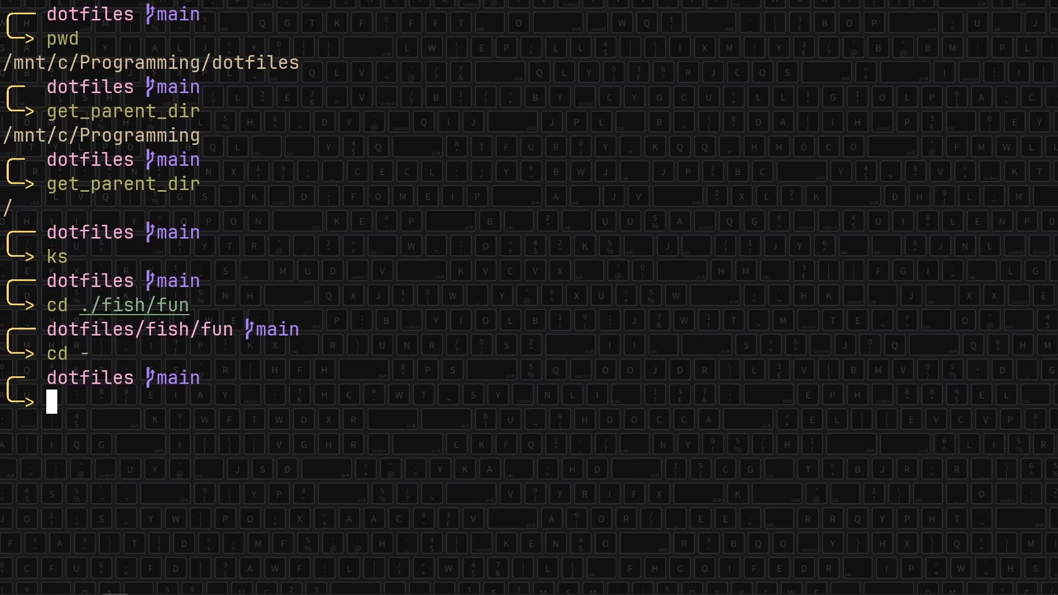
{"action": "type", "text": "cd ./fish/fun"}
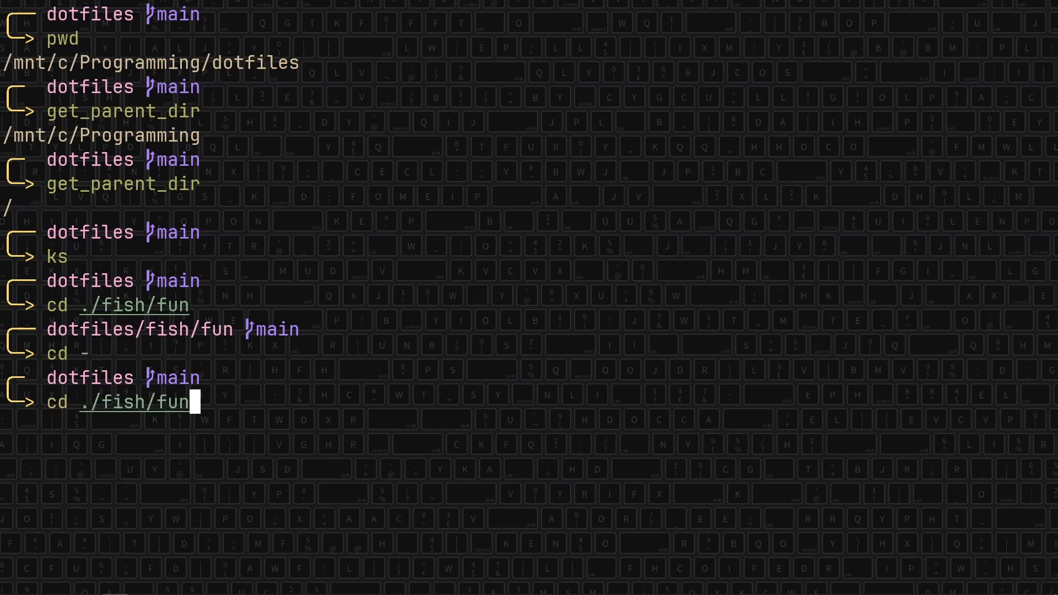
{"action": "key", "text": "Enter"}
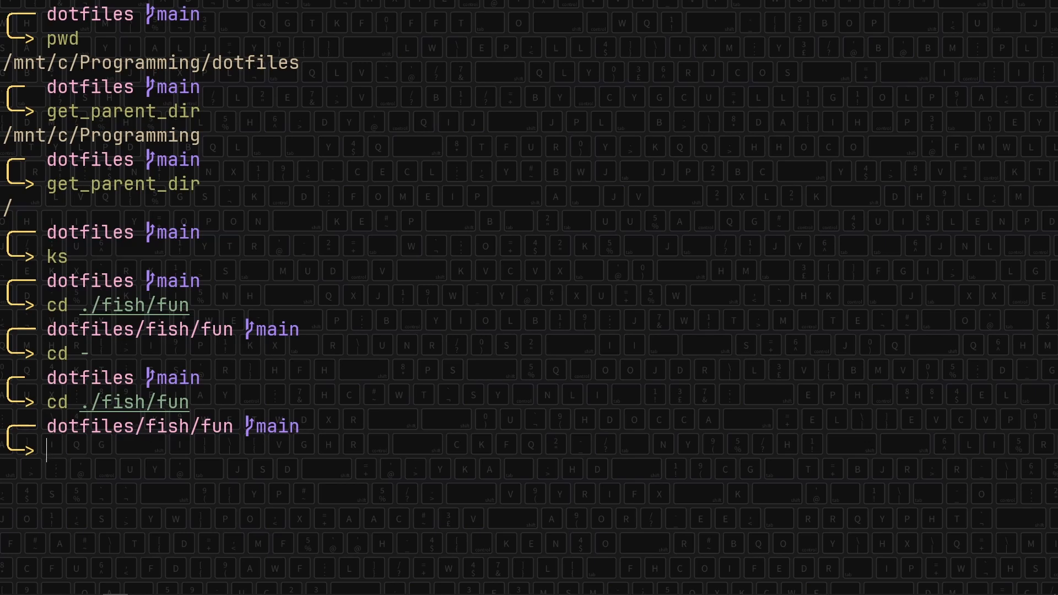
Run kf and choose /mnt/c/Programming/dotfiles to cd there.
{"action": "type", "text": "kf"}
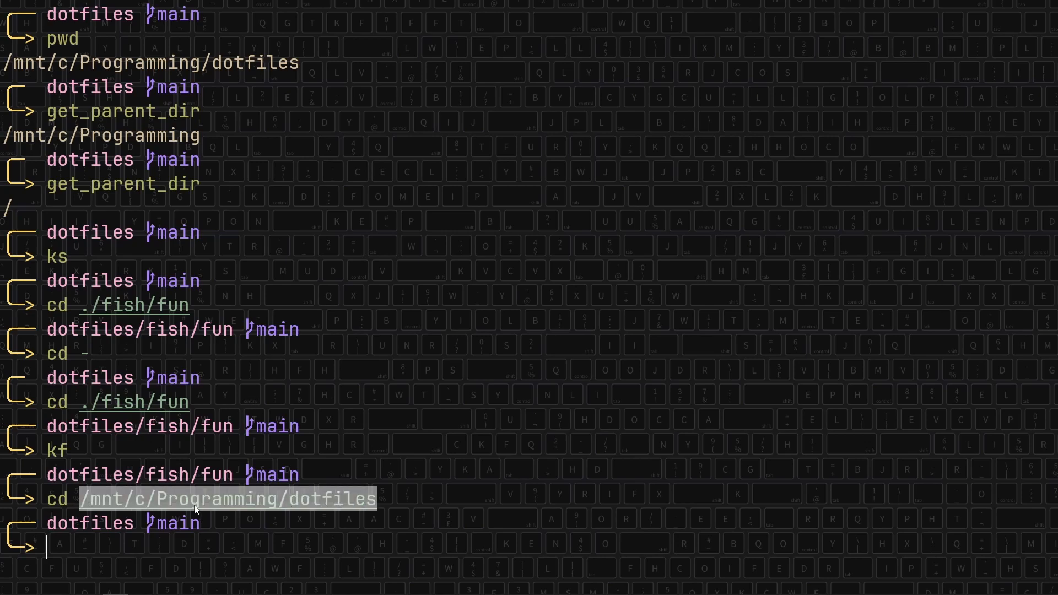
{"action": "mouse_move", "coordinate": [270, 507]}
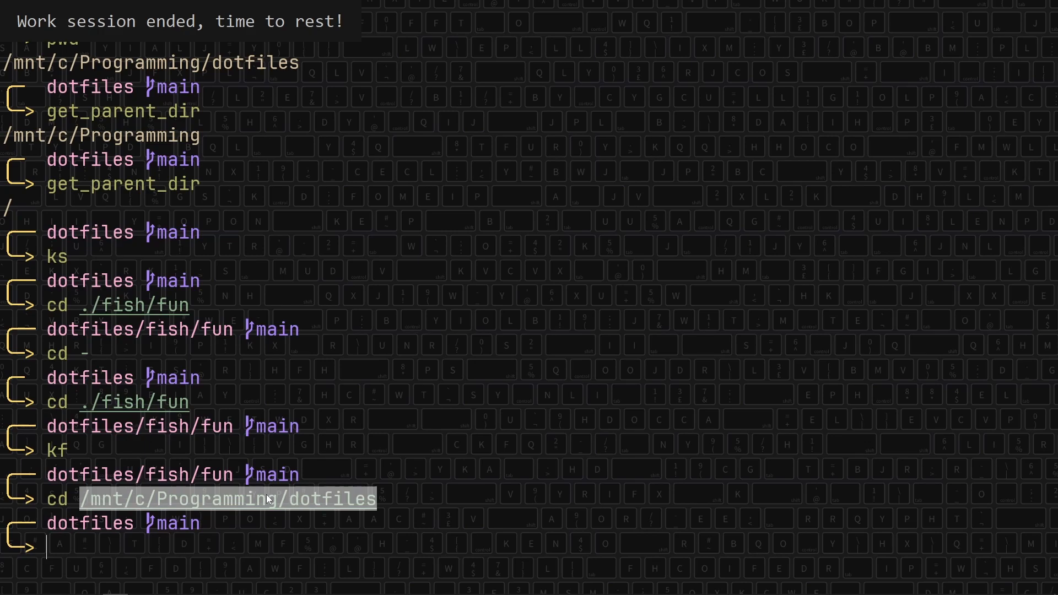
{"action": "mouse_move", "coordinate": [156, 554]}
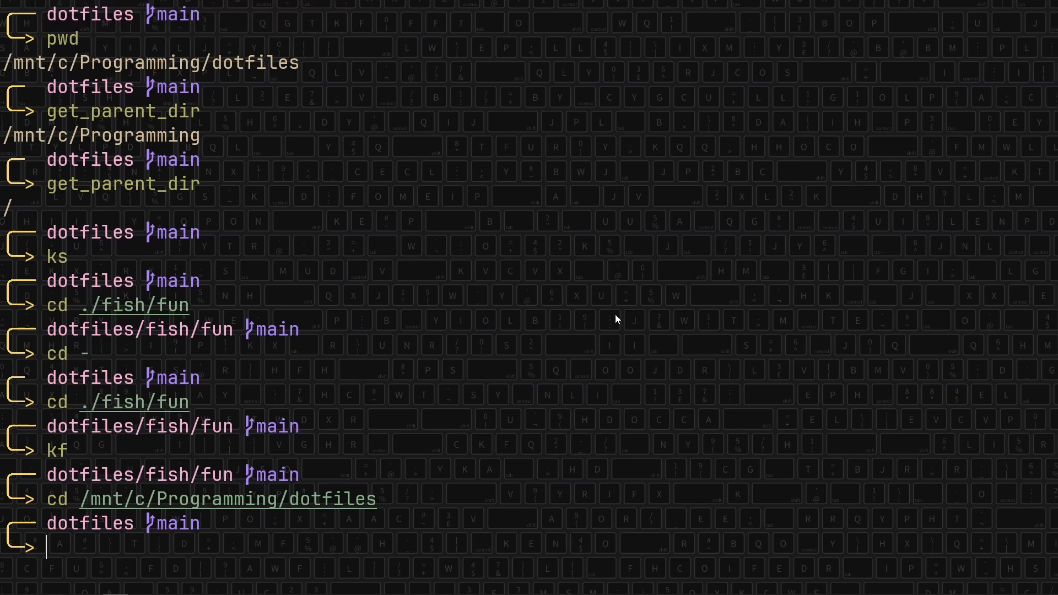
{"action": "mouse_move", "coordinate": [609, 324]}
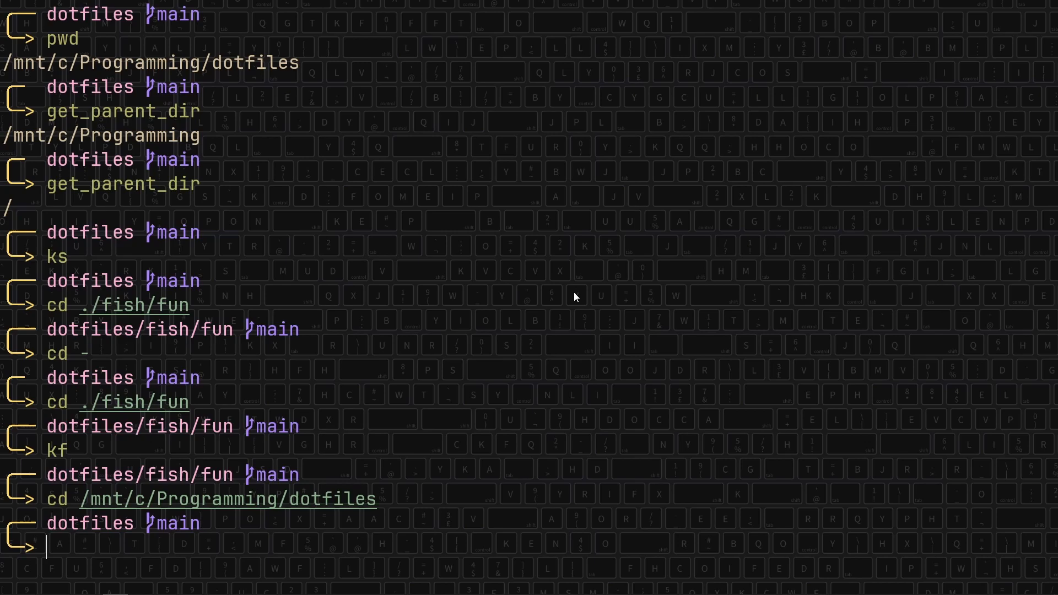
Open init.lua in nvim with js, then run kf and jf.
{"action": "type", "text": "js"}
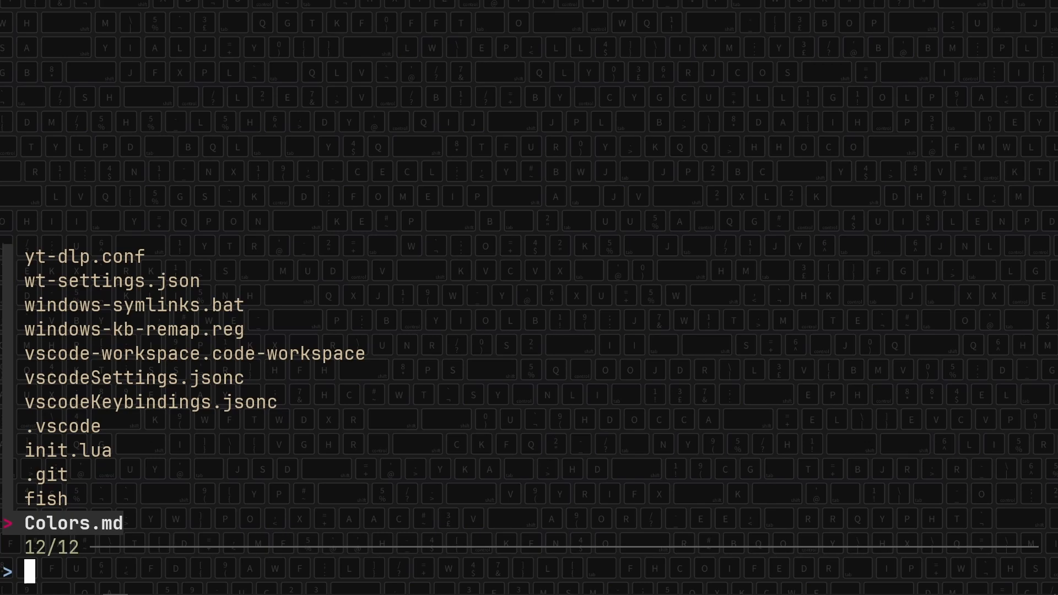
{"action": "type", "text": "ini"}
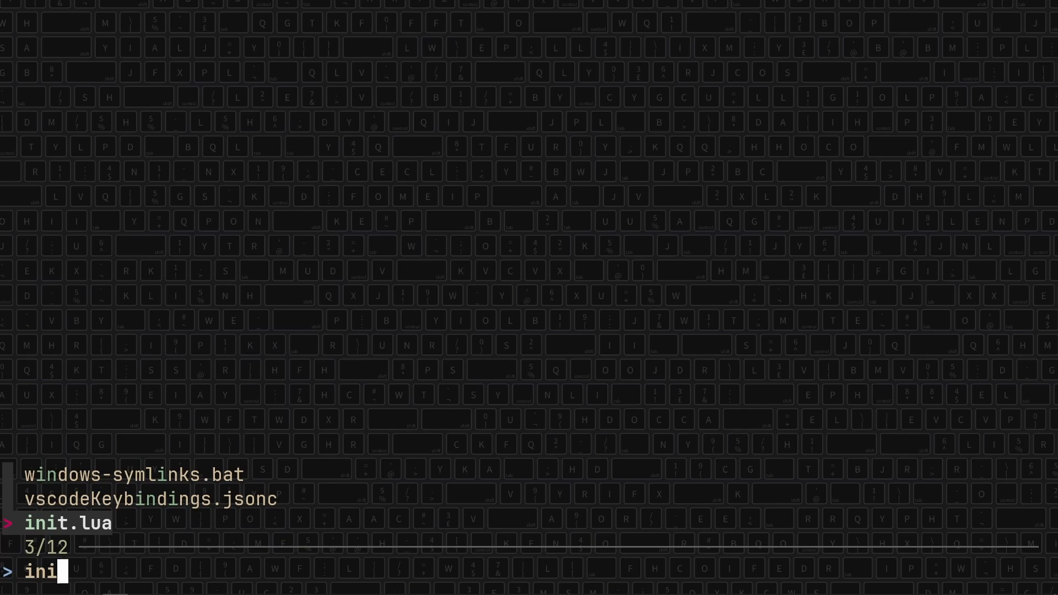
{"action": "key", "text": "Enter"}
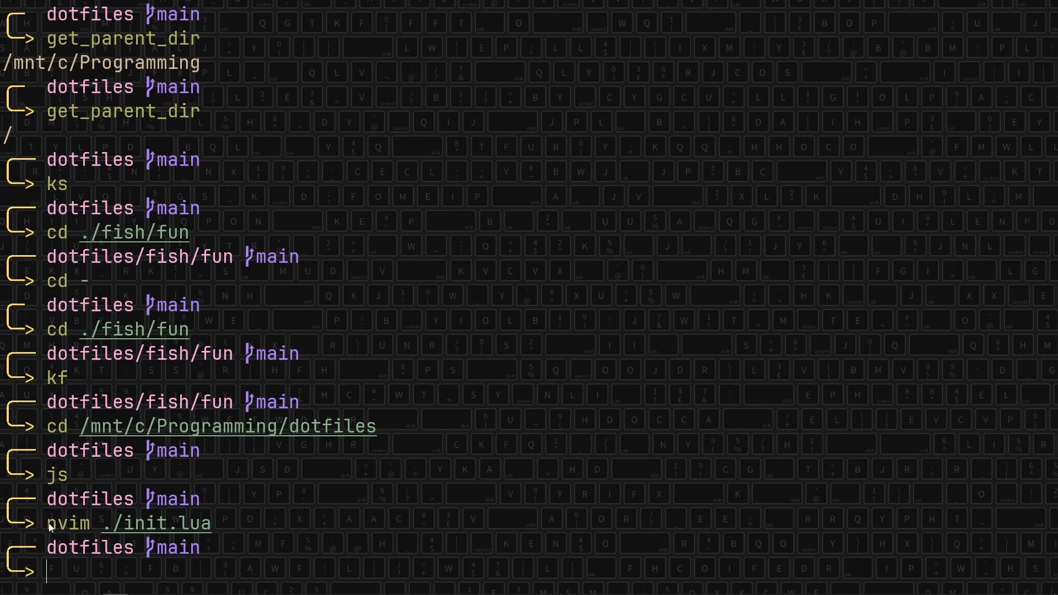
{"action": "type", "text": "kf"}
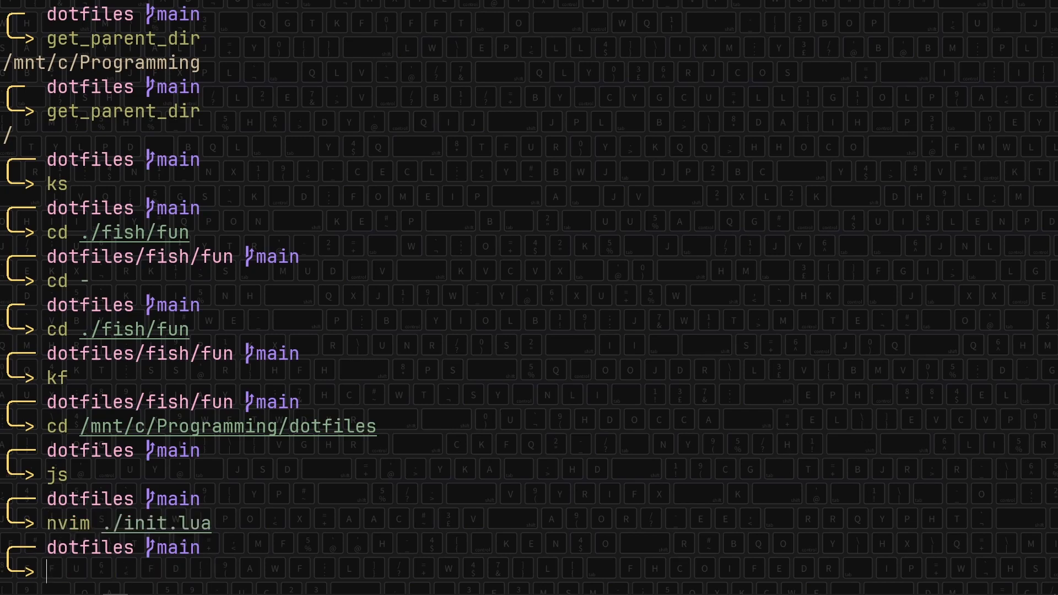
{"action": "type", "text": "jf"}
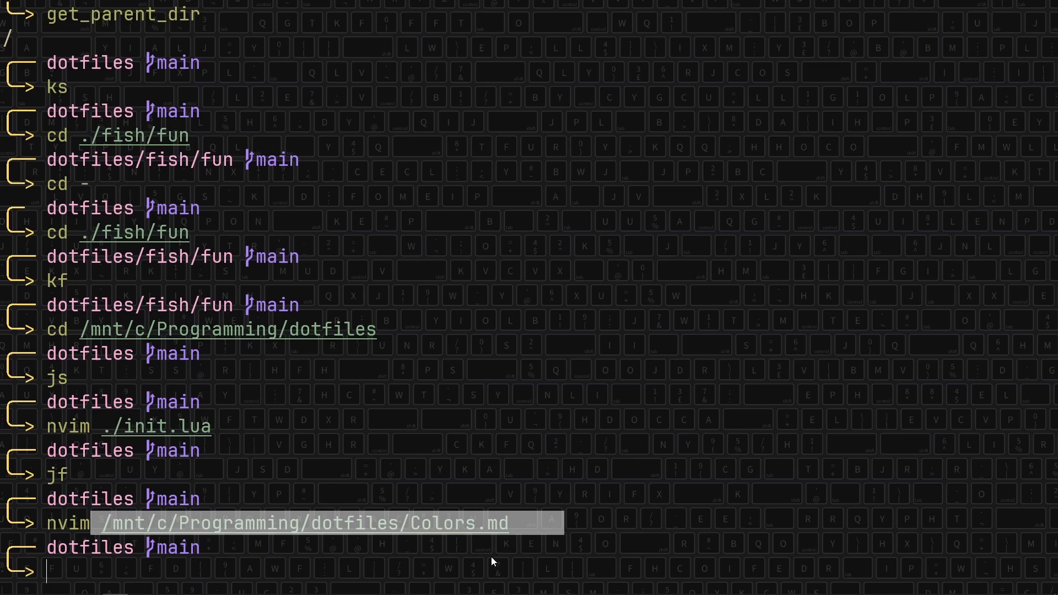
{"action": "mouse_move", "coordinate": [450, 577]}
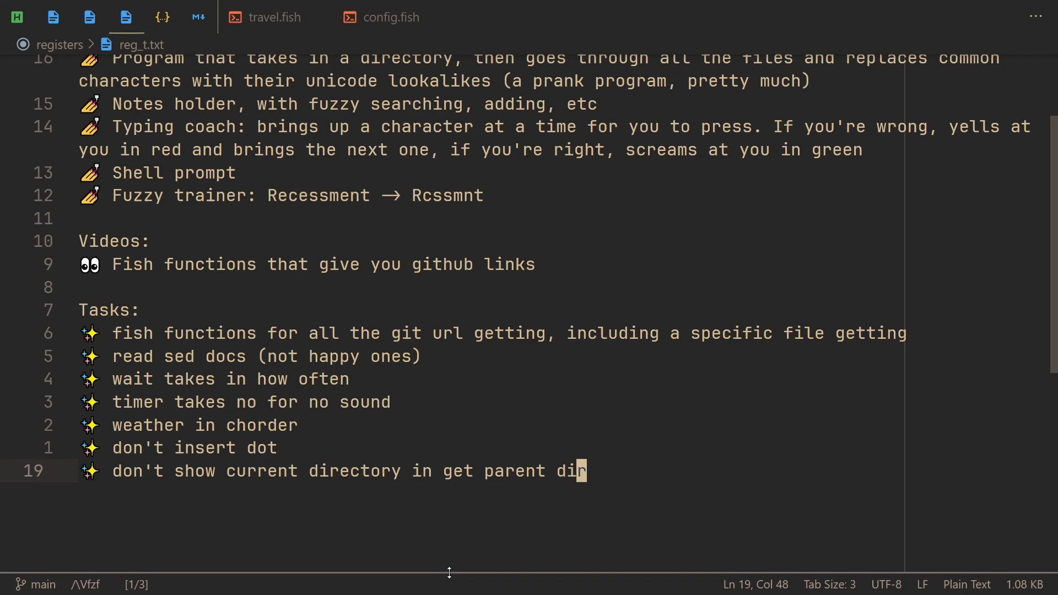
Step through get_parent_dir in travel.fish and jump to prli's definition.
{"action": "left_click", "coordinate": [274, 17]}
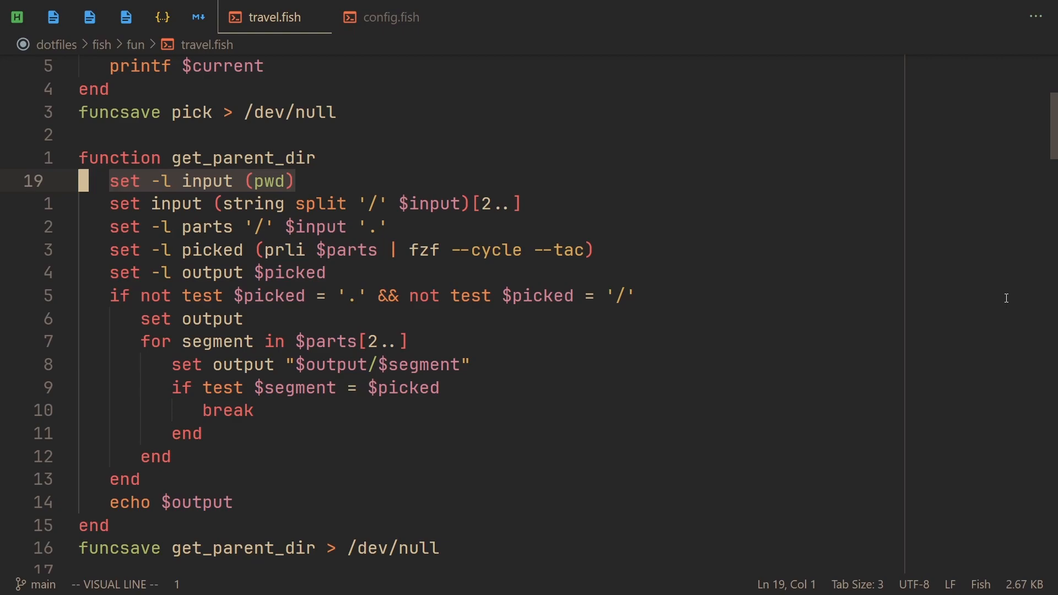
{"action": "key", "text": "j"}
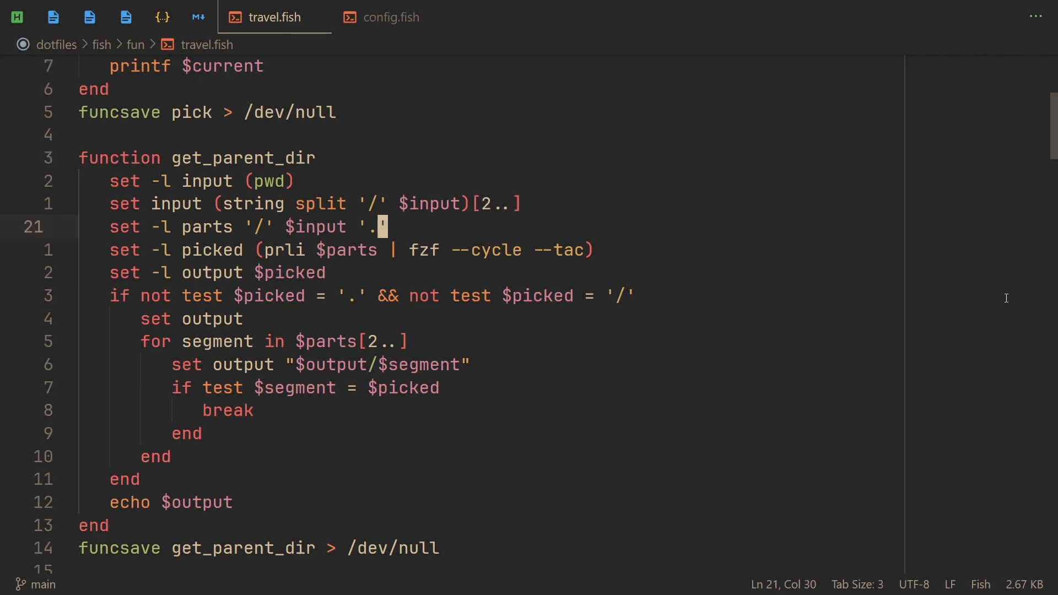
{"action": "key", "text": "V"}
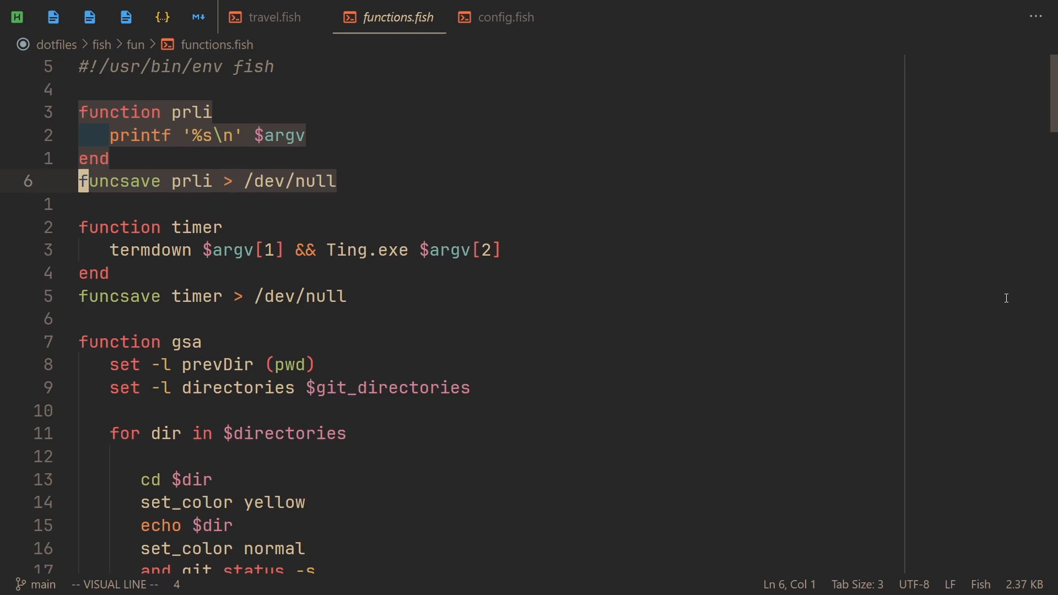
Cancel the prli line selection and switch back to the travel.fish tab at get_parent_dir.
{"action": "key", "text": "Escape"}
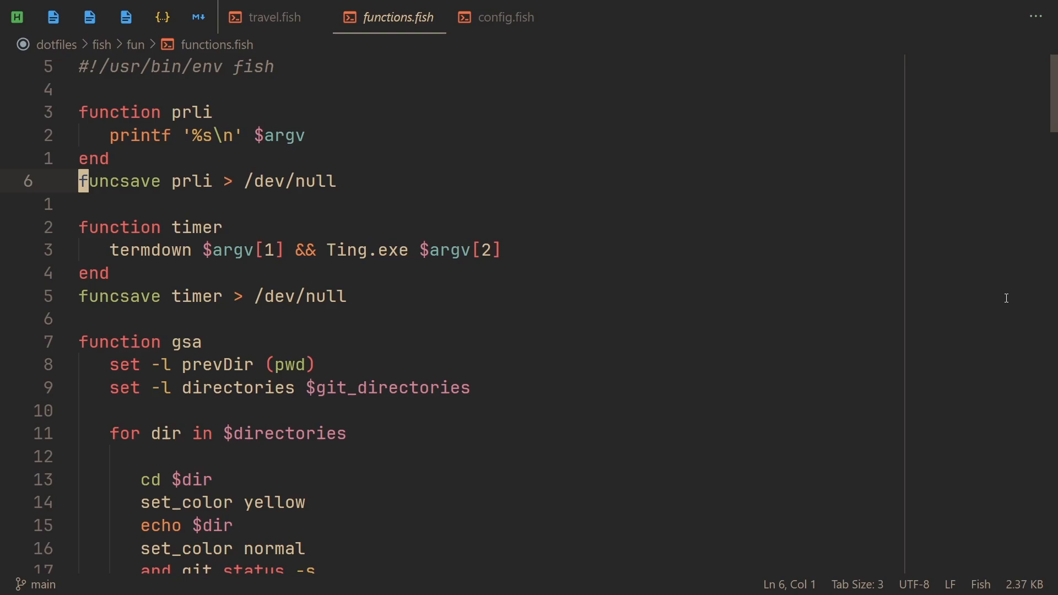
{"action": "left_click", "coordinate": [273, 17]}
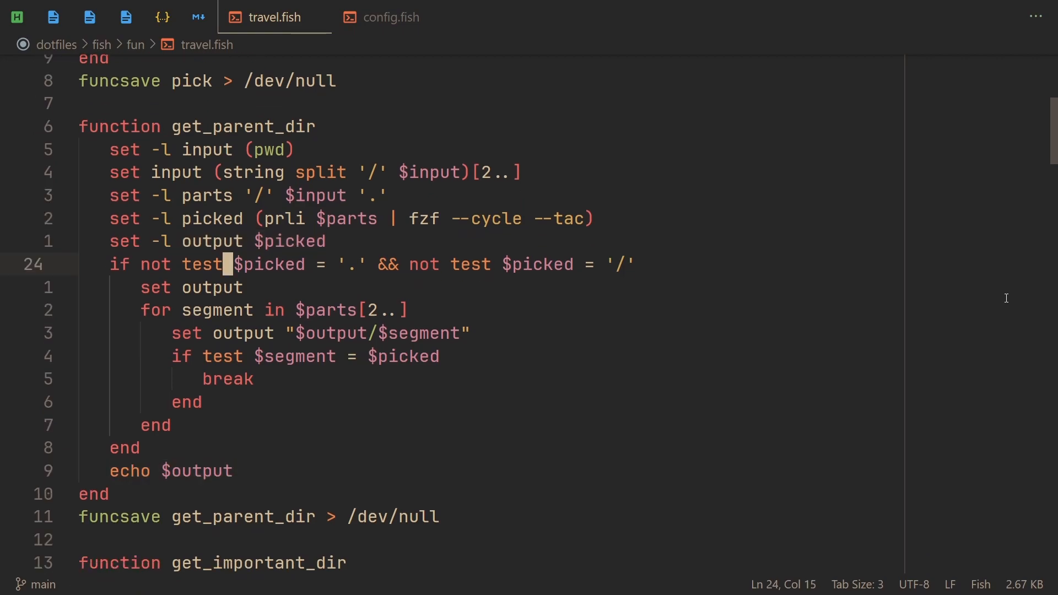
Move down travel.fish past get_important_dir until the ks function is visible.
{"action": "key", "text": "V"}
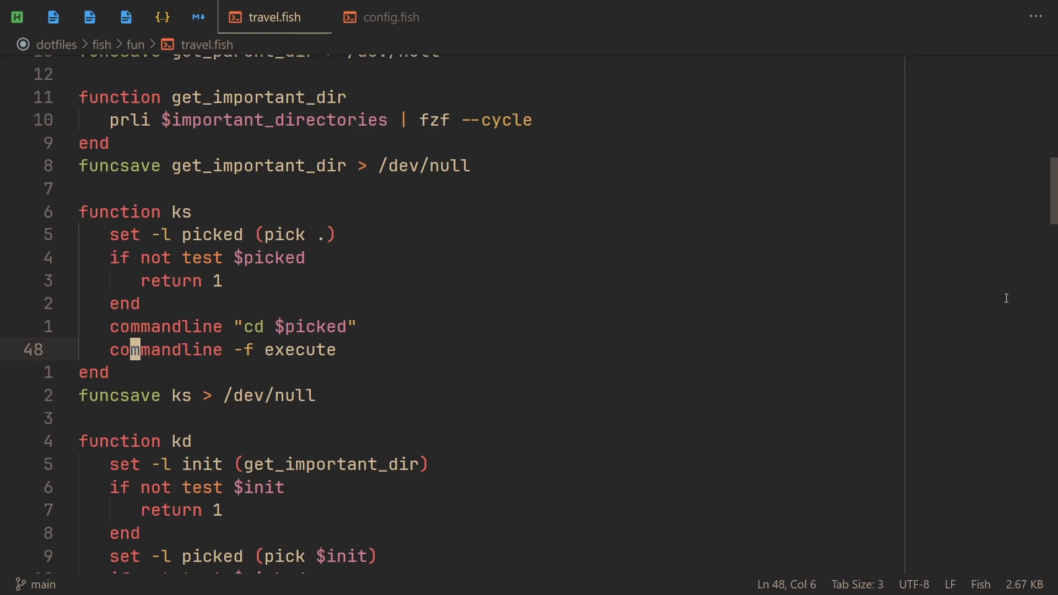
Select kd's pick-and-cd block, then scroll down to the kf function.
{"action": "key", "text": "V"}
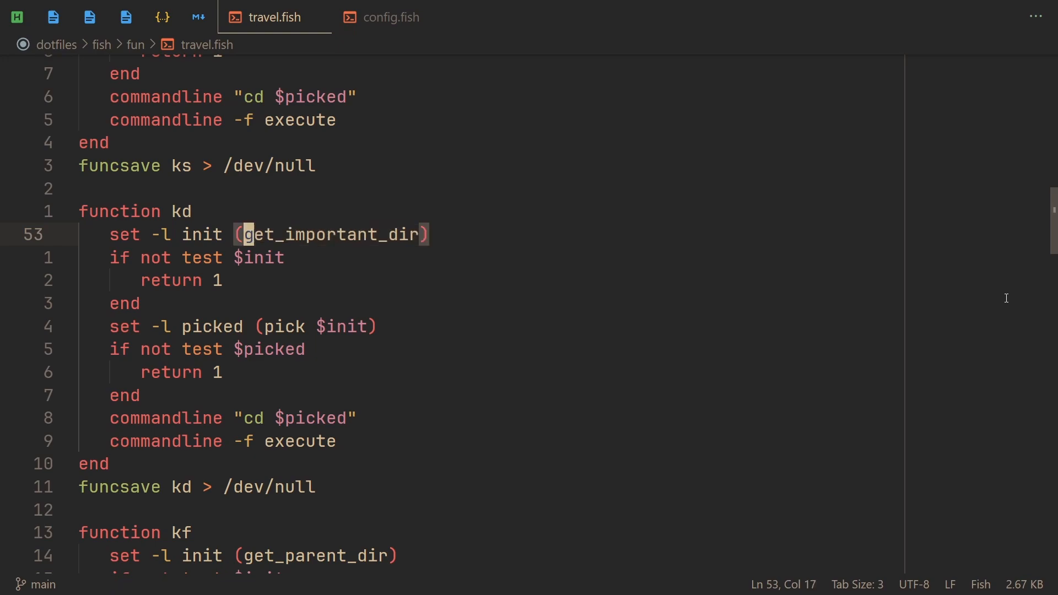
{"action": "left_click", "coordinate": [216, 257]}
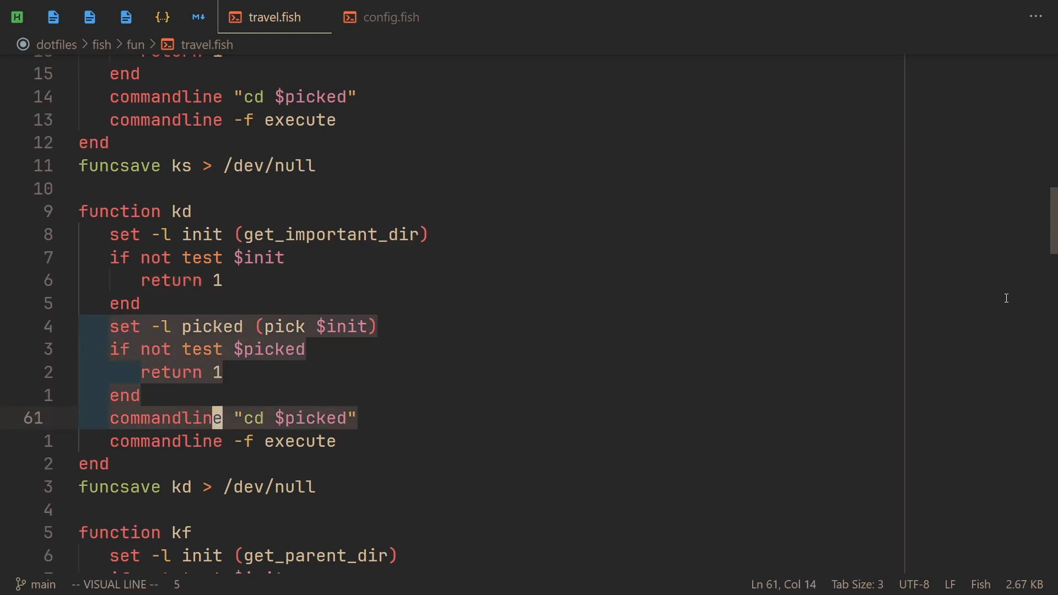
{"action": "scroll", "scroll_direction": "down", "scroll_amount": 3}
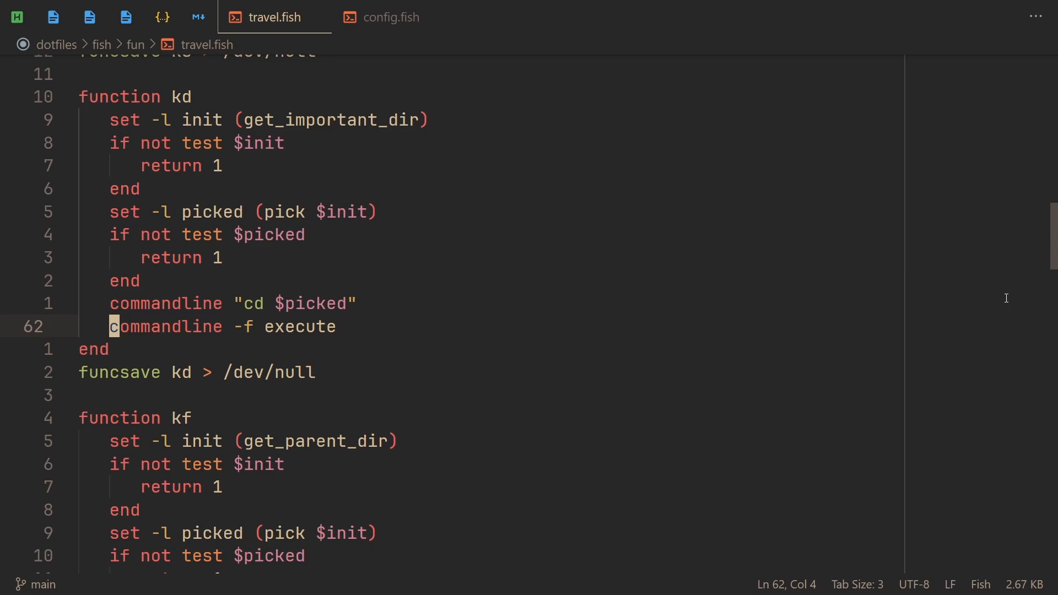
{"action": "scroll", "scroll_direction": "down", "scroll_amount": 3}
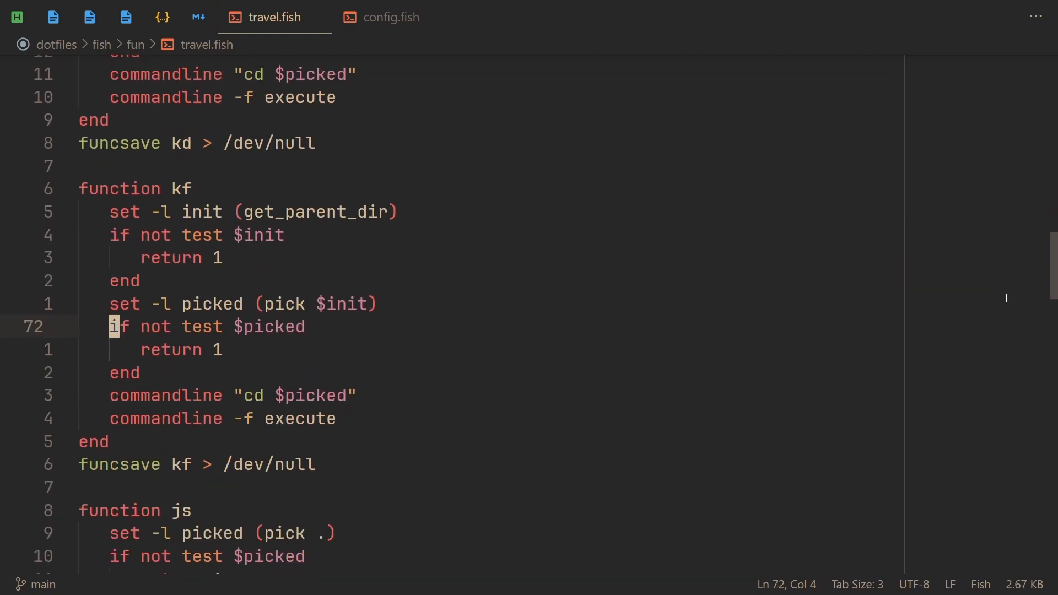
Scroll through the rest of travel.fish, then view config.fish's paste-helper bind lines.
{"action": "scroll", "scroll_direction": "down", "scroll_amount": 3}
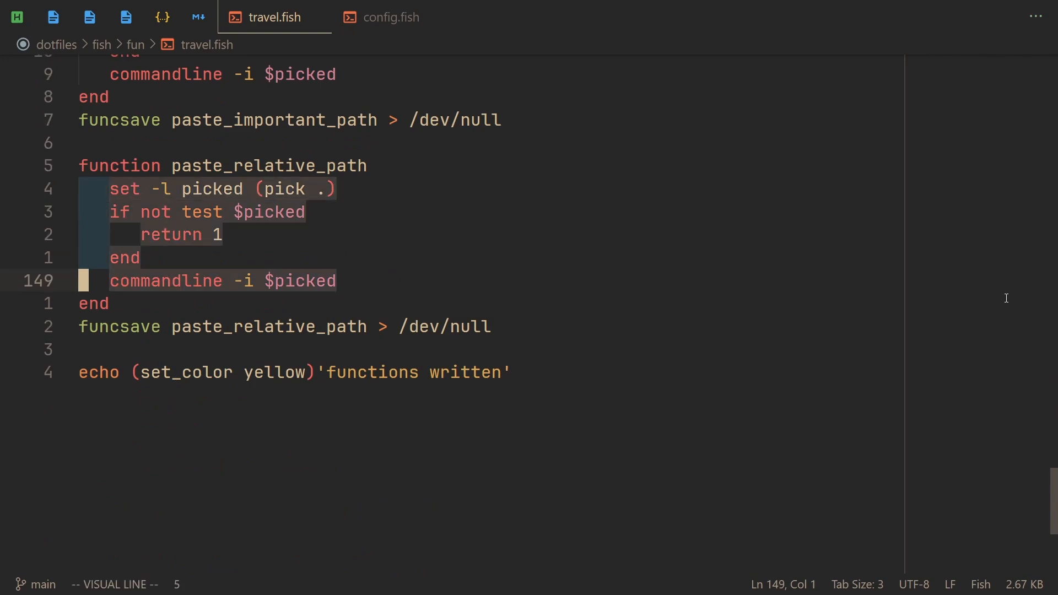
{"action": "left_click", "coordinate": [390, 17]}
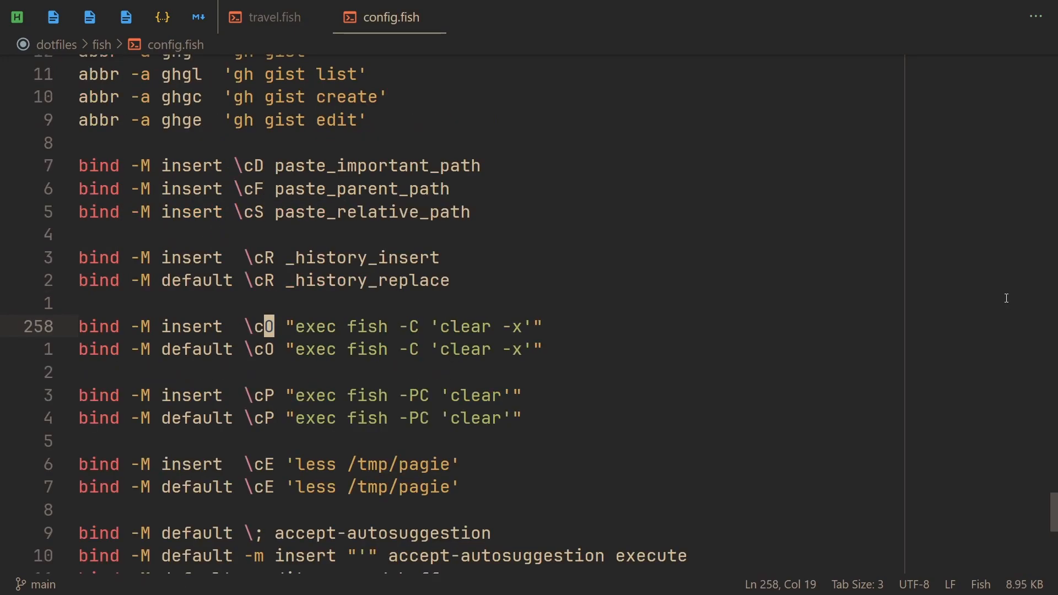